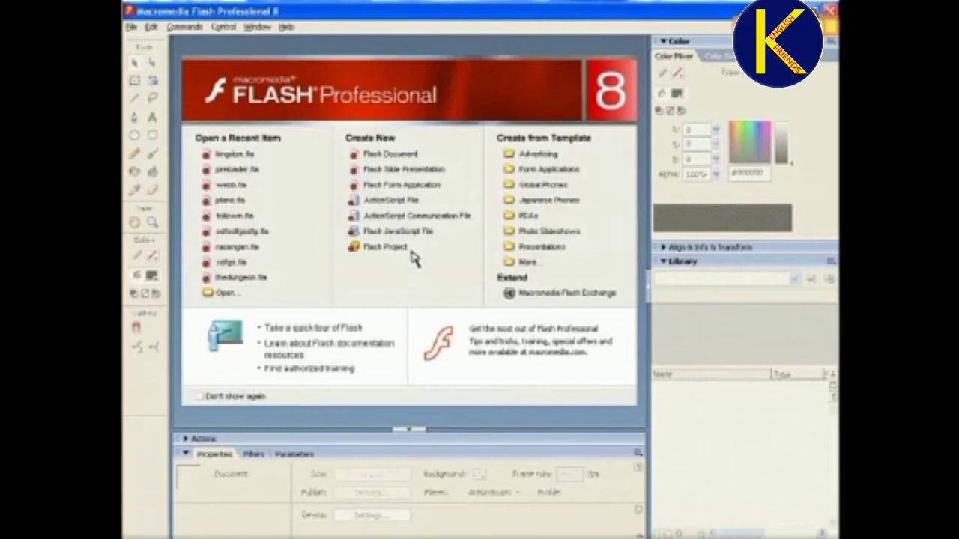
Create a new Flash Document from the Start Page's Create New list.
click(390, 154)
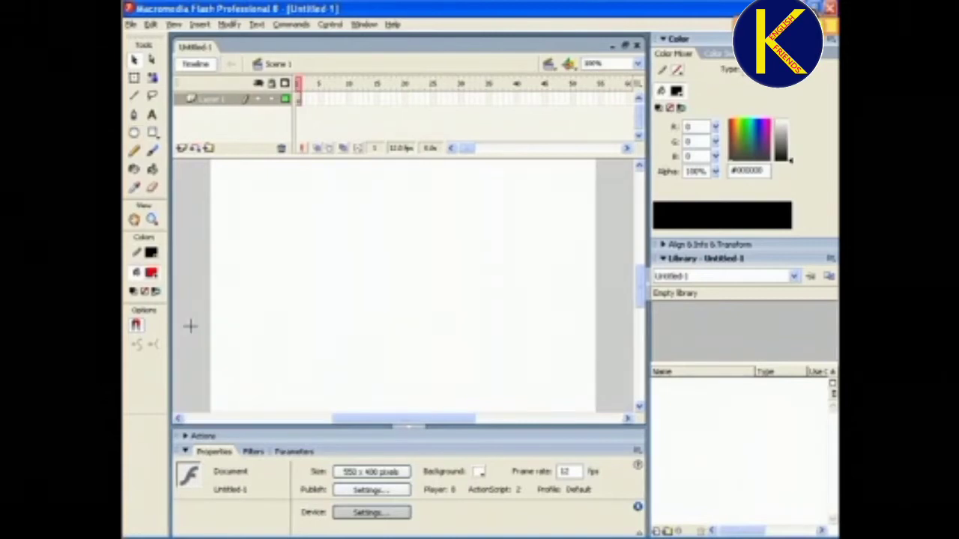
mouse_move(379, 363)
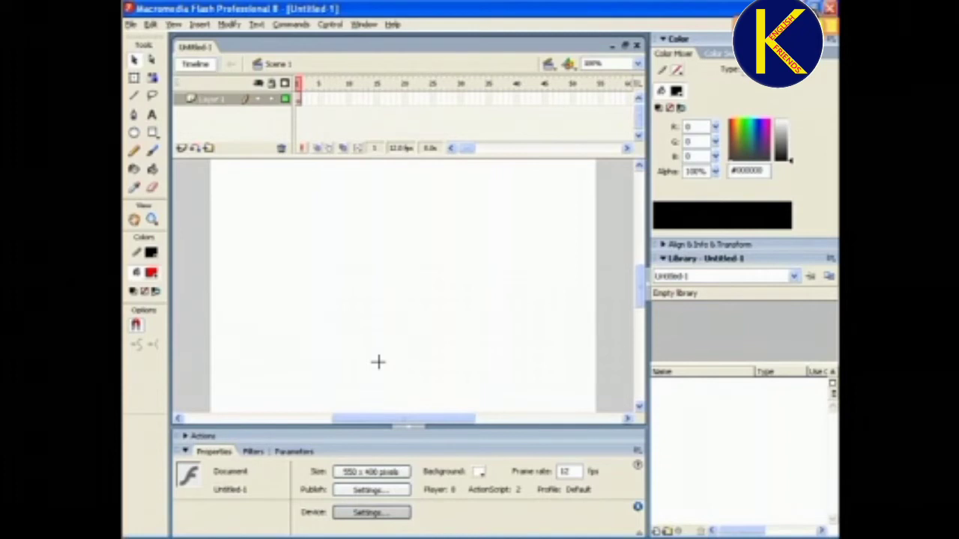
Draw a red circle near the bottom of the stage and select it.
drag(378, 362, 410, 401)
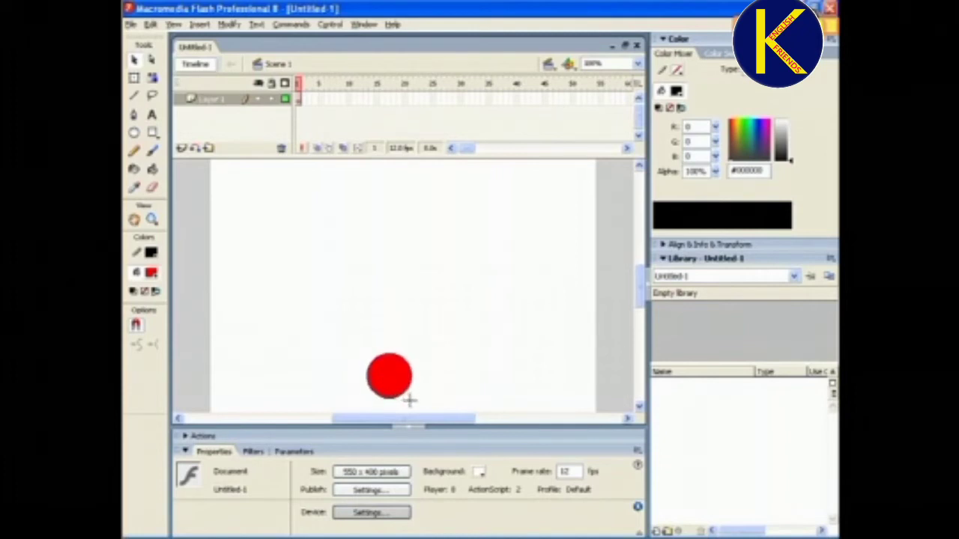
click(388, 375)
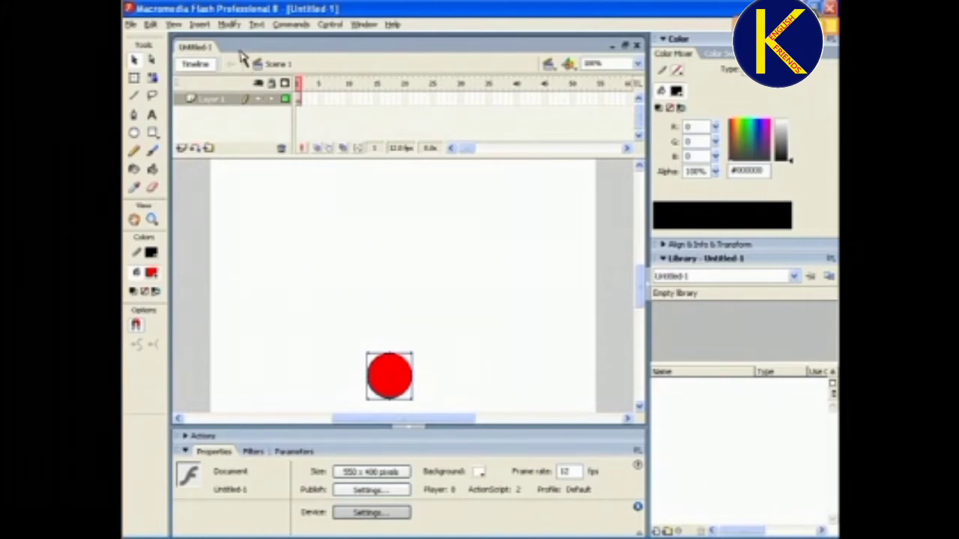
mouse_move(231, 30)
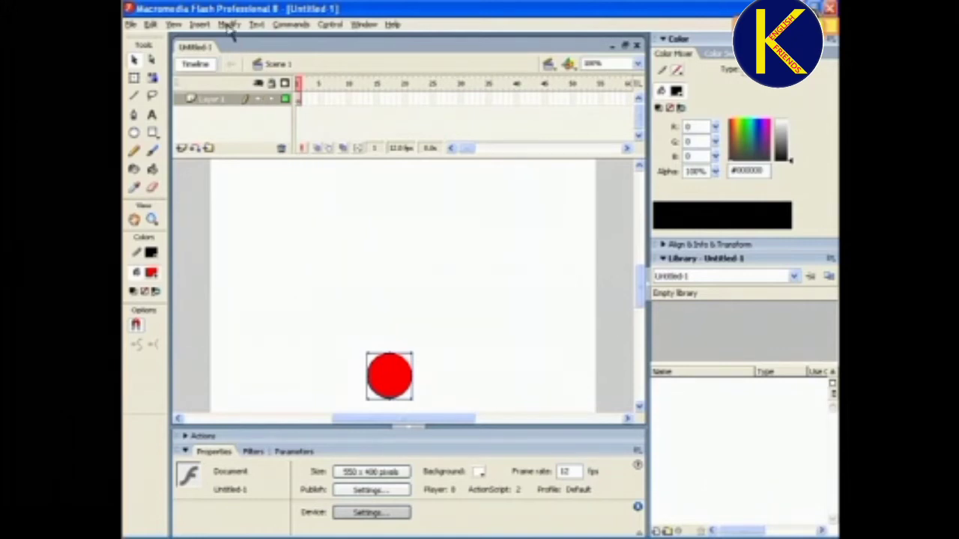
Convert the red circle into a movie clip symbol named 'ball' via Modify > Convert to Symbol.
click(229, 24)
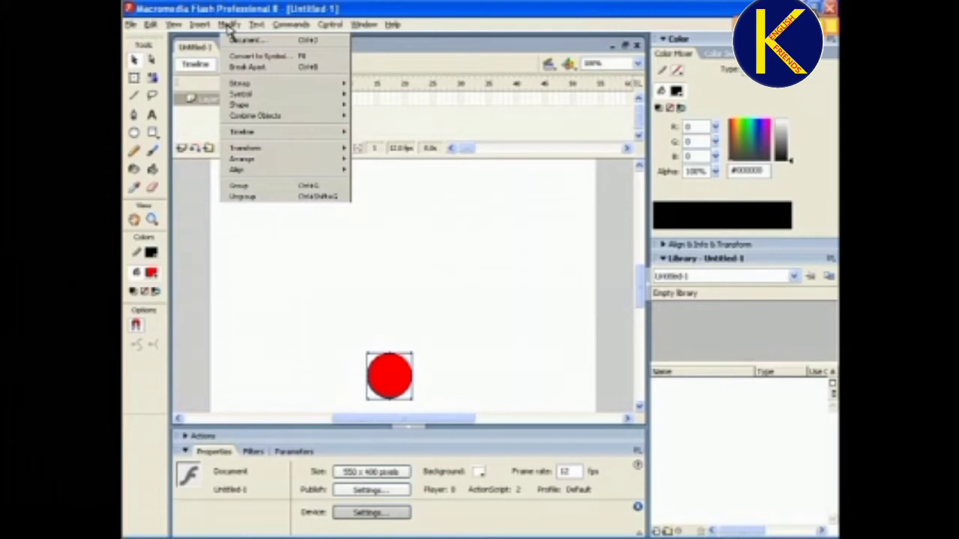
mouse_move(262, 56)
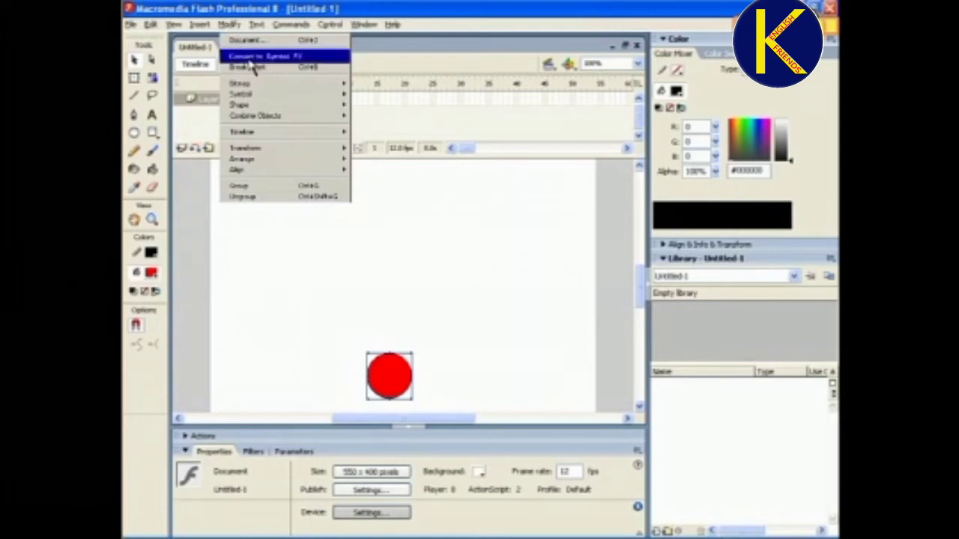
click(266, 56)
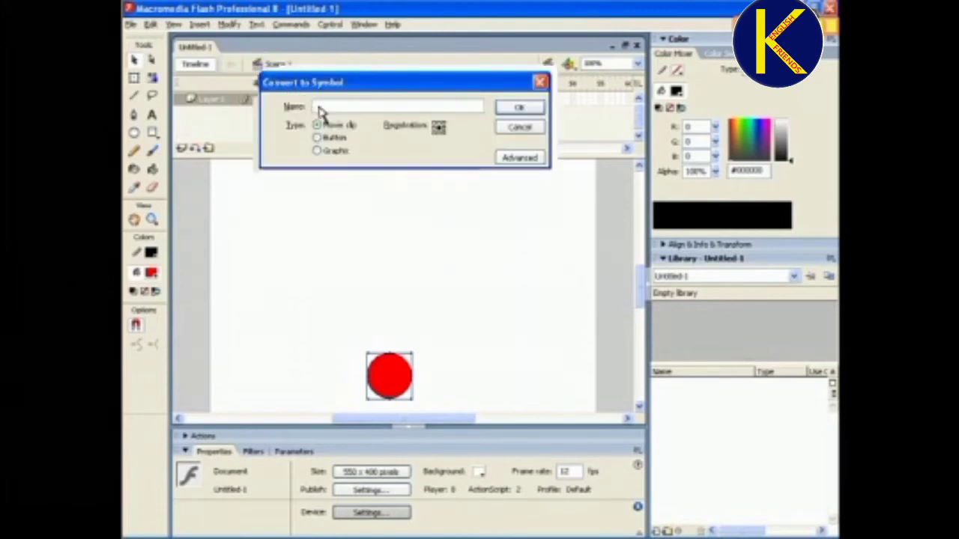
text(ball)
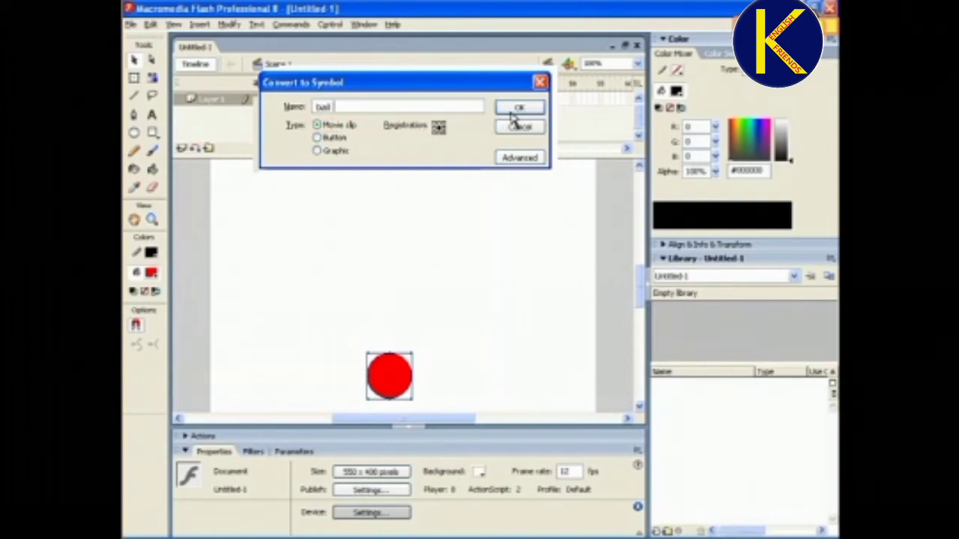
click(519, 107)
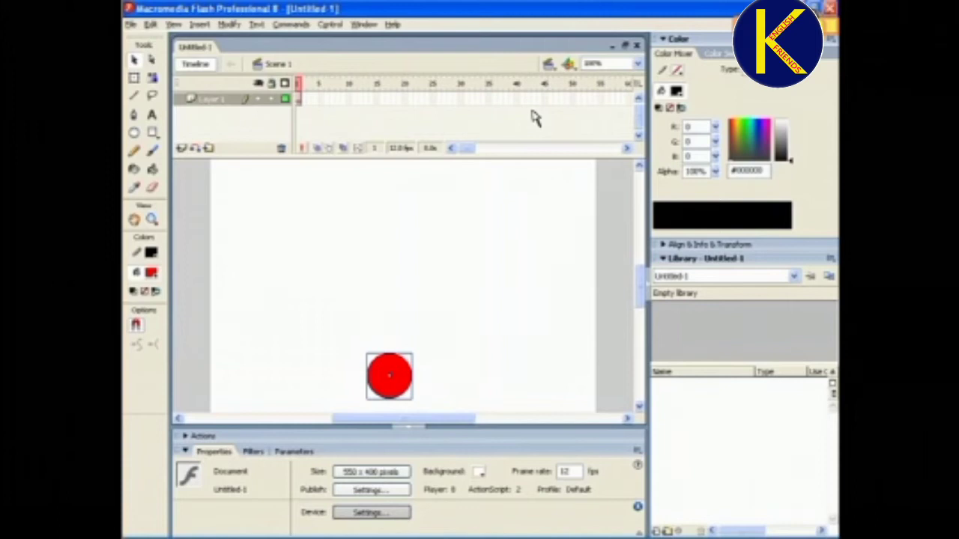
mouse_move(410, 105)
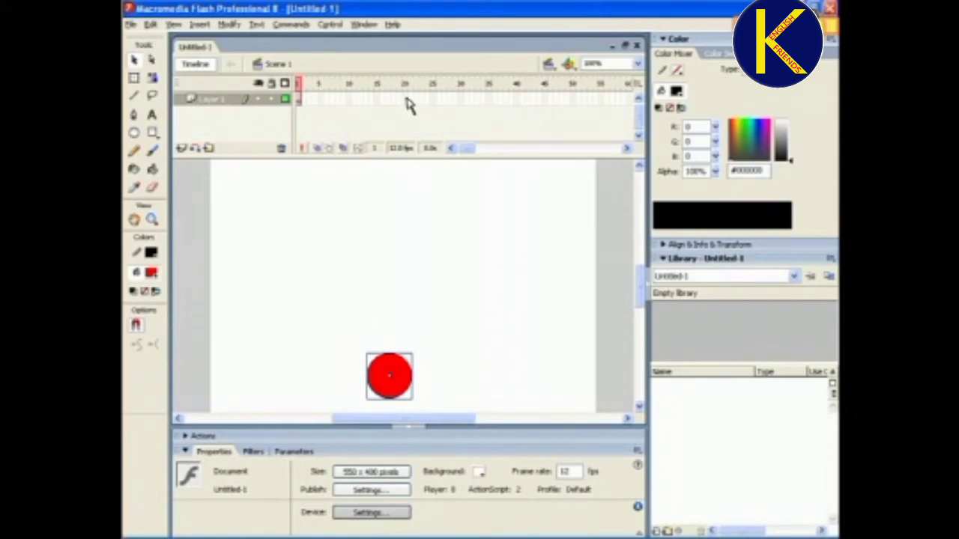
Insert keyframes at frames 20 and 10, then raise the ball higher at frame 10.
click(405, 98)
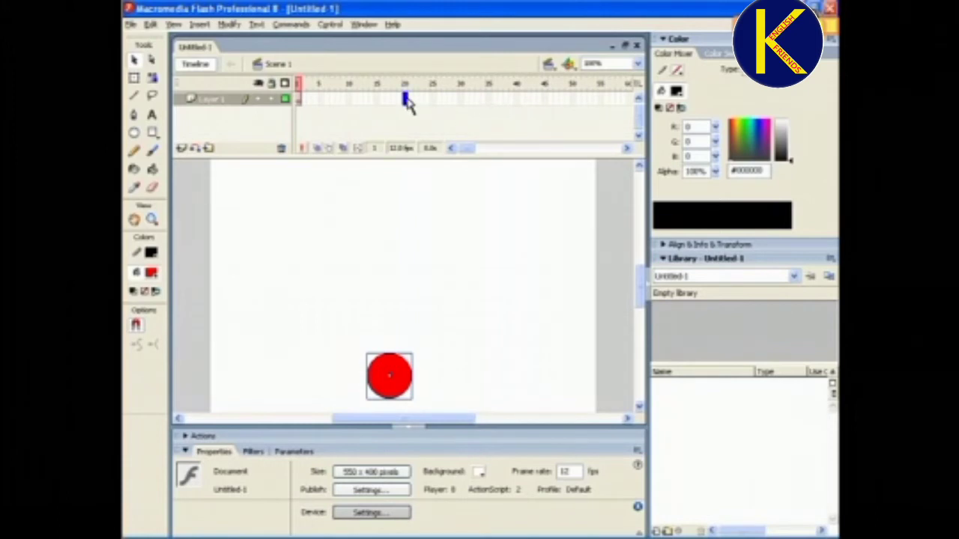
right_click(405, 100)
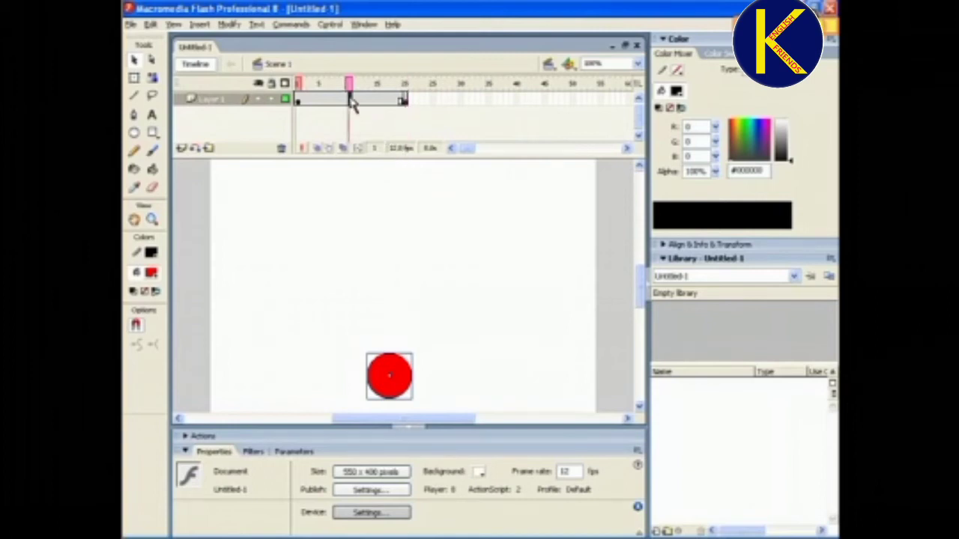
right_click(350, 99)
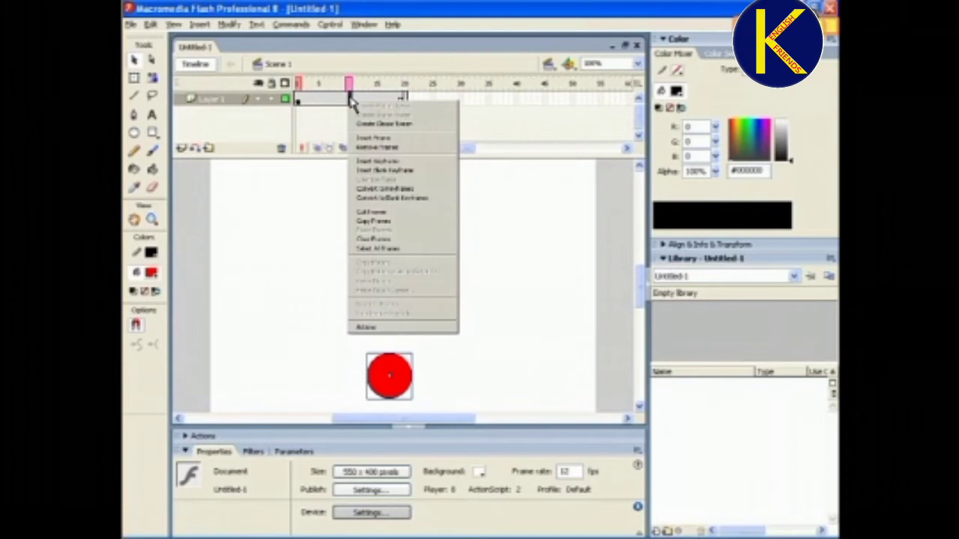
click(372, 138)
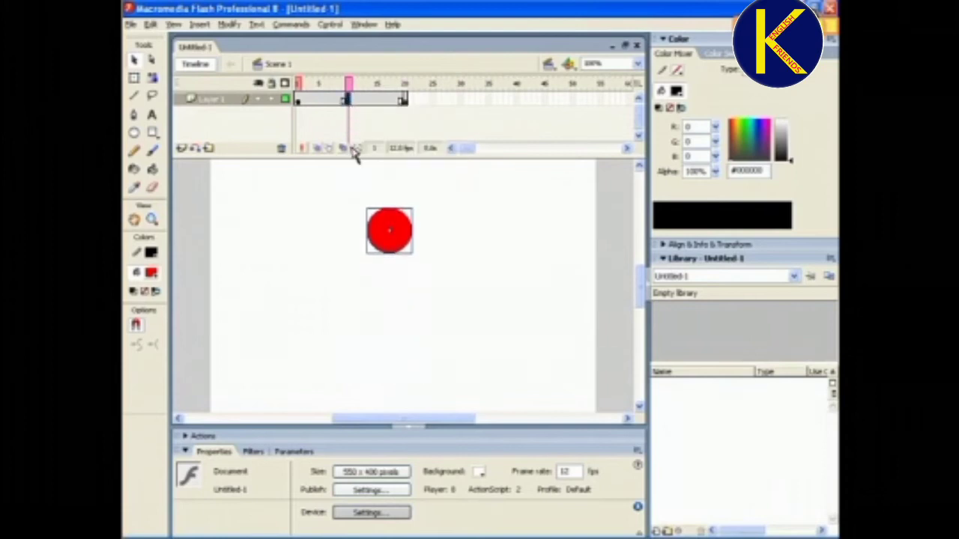
drag(389, 231, 389, 204)
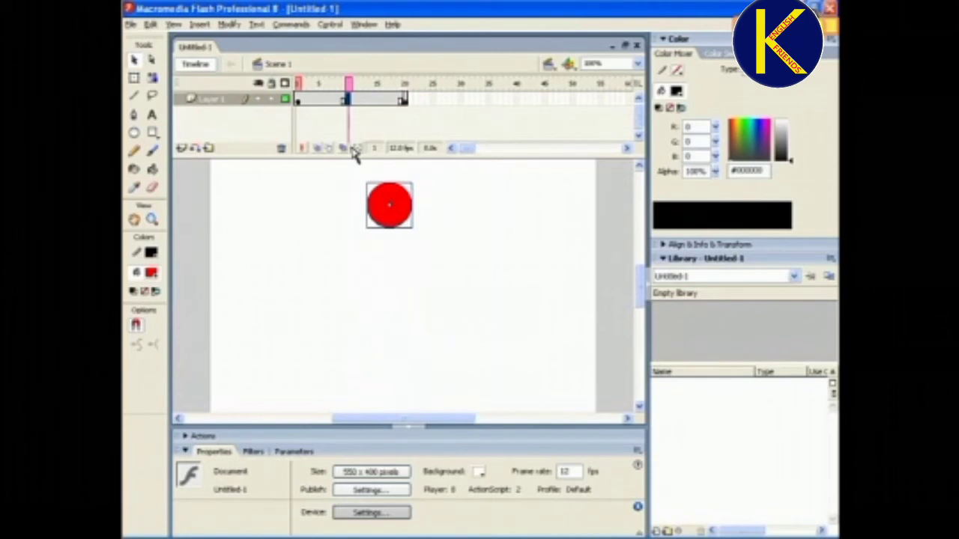
mouse_move(330, 116)
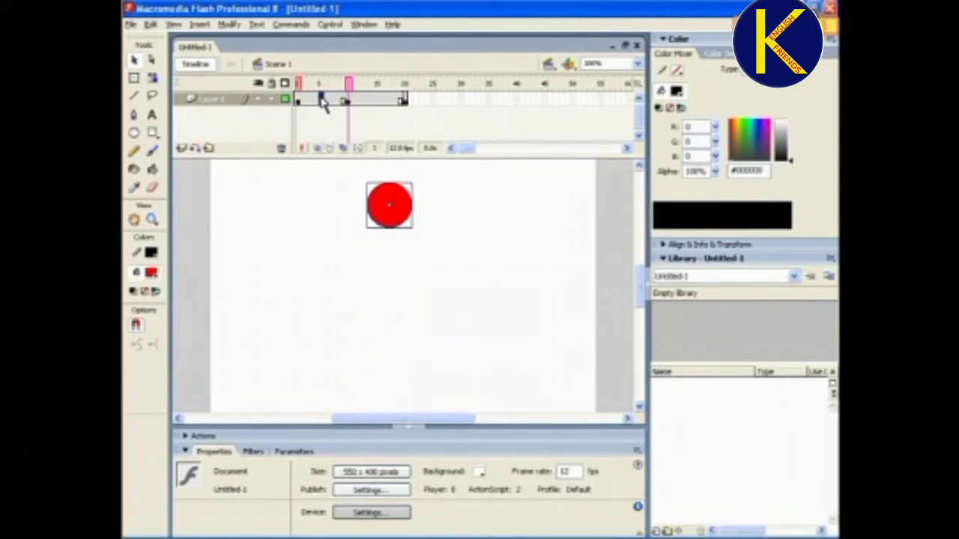
Create motion tweens spanning frames 1–10 and 10–20 from the frame context menu.
right_click(300, 102)
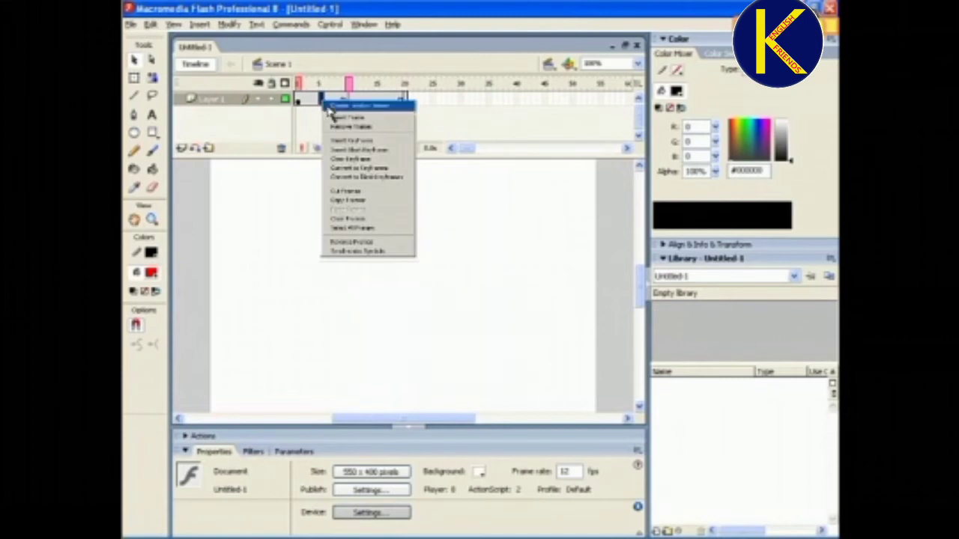
click(359, 106)
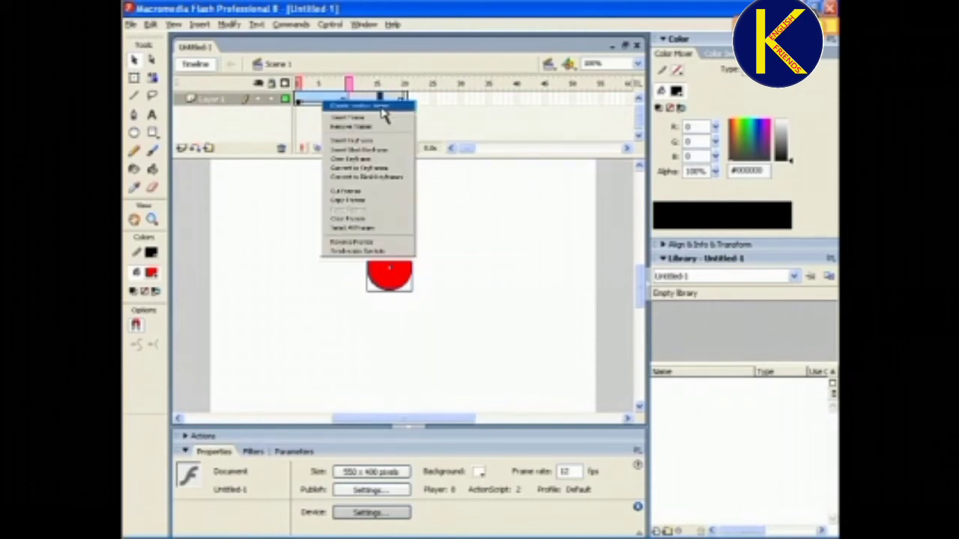
click(367, 106)
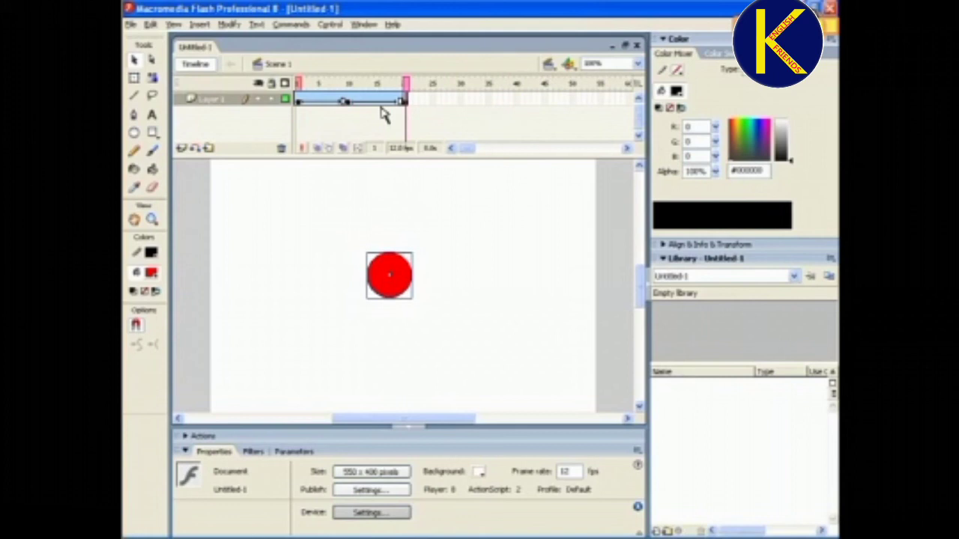
Scrub the timeline to preview the ball bouncing, then show the Control menu.
drag(389, 275, 389, 365)
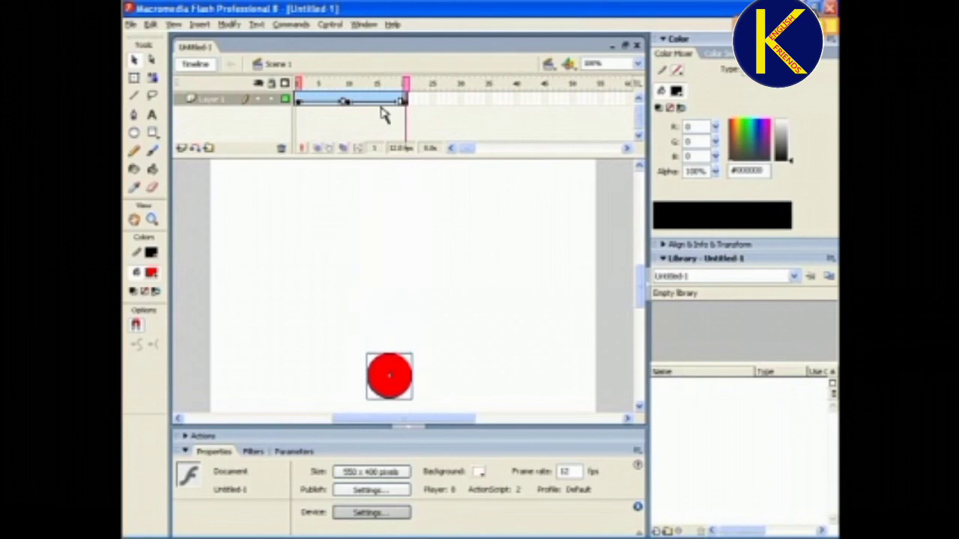
click(329, 24)
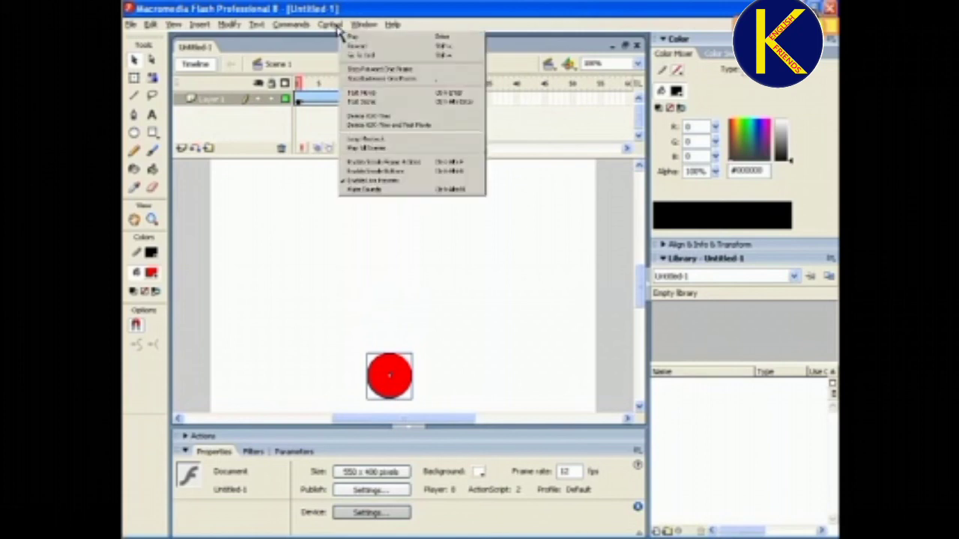